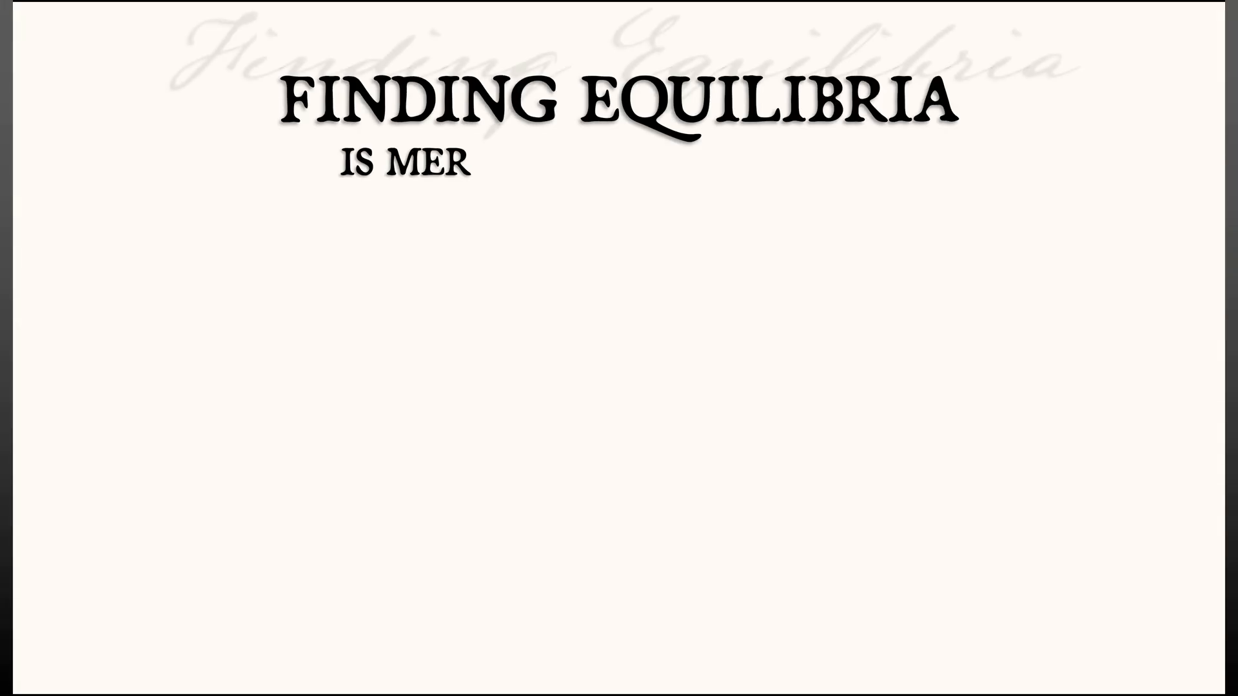
{"action": "type", "text": "ELY THE FIRST STEP..."}
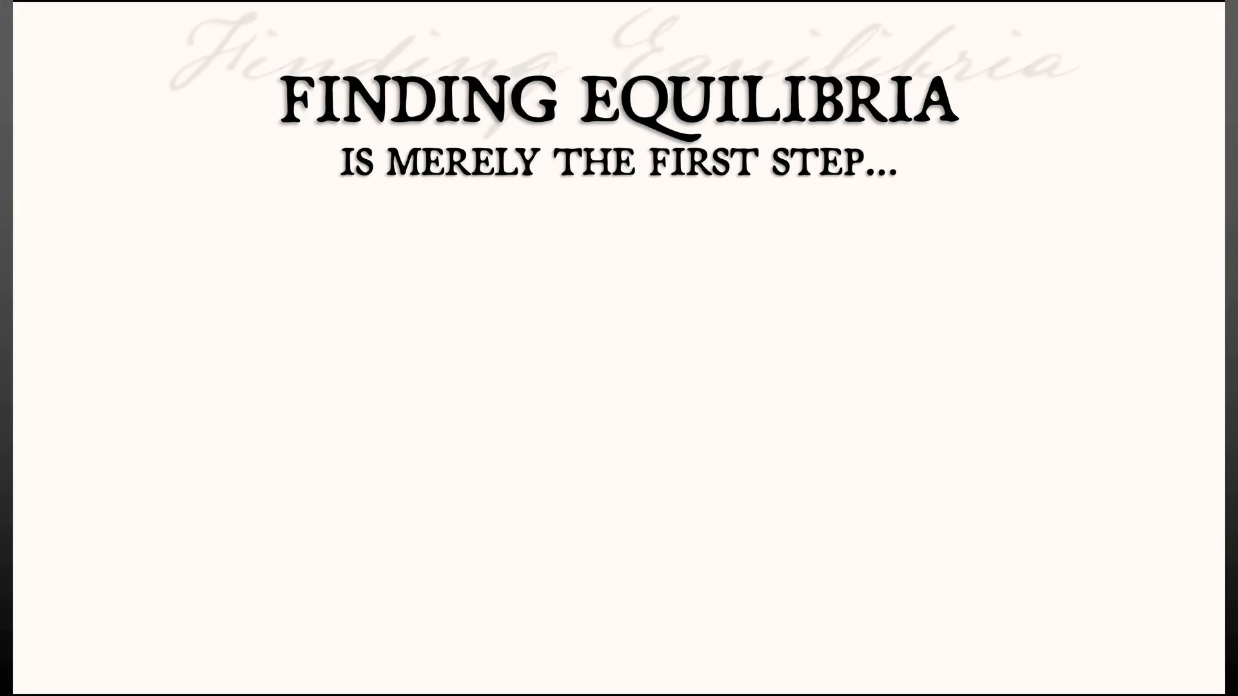
{"action": "type", "text": "WE WILL LEA"}
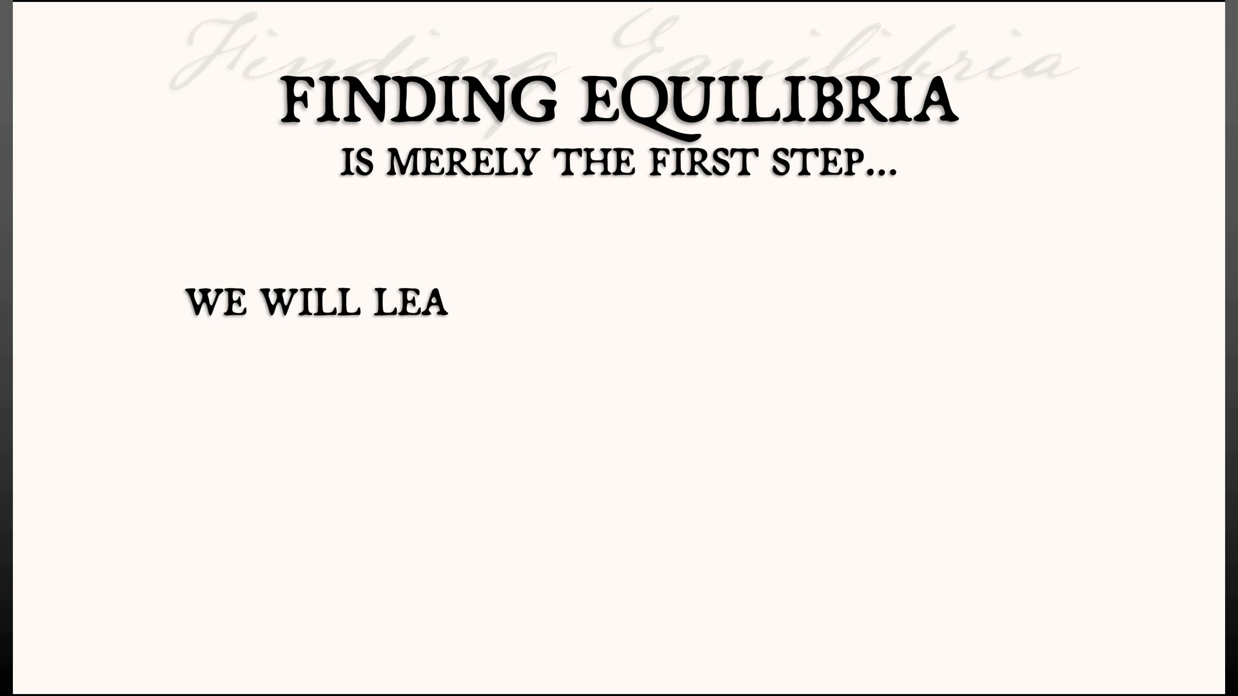
{"action": "type", "text": "RN THE DIFFERENCE BETWEEN STABLE & UNSTABLE EQUILIBRIA"}
{"action": "type", "text": "& MORE IMPORTANTLY, WE"}
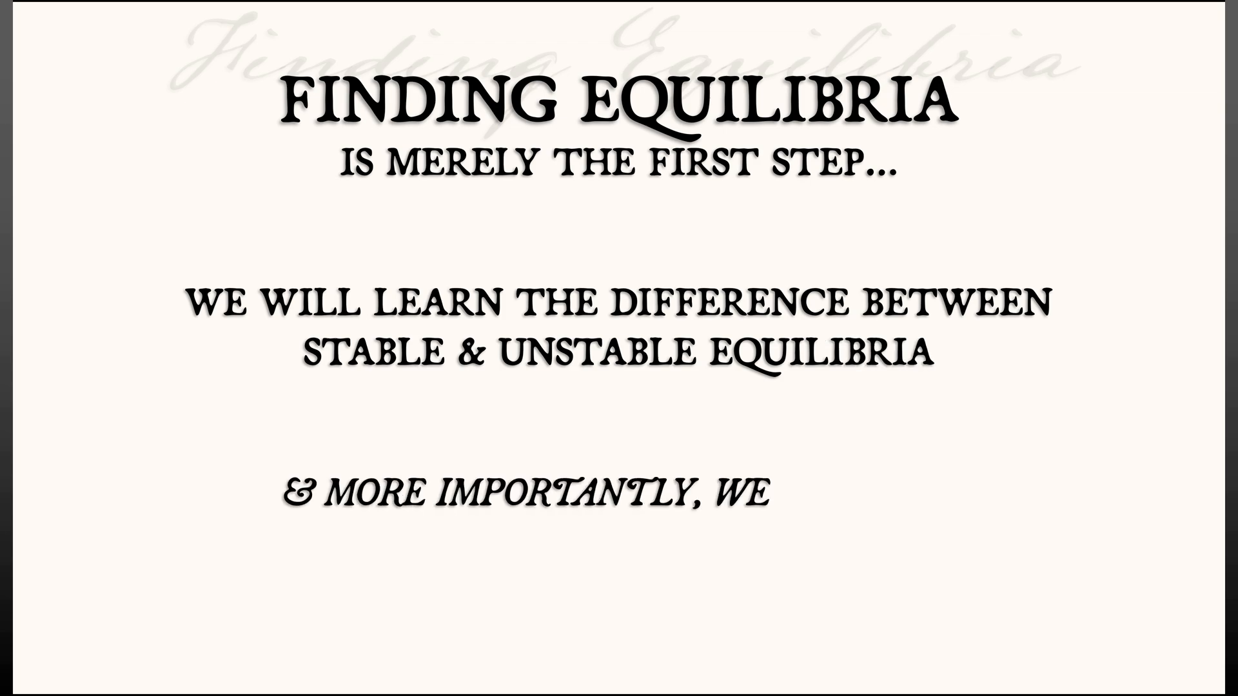
{"action": "type", "text": "LL LEARN TO CLASSIFY EQUILIB"}
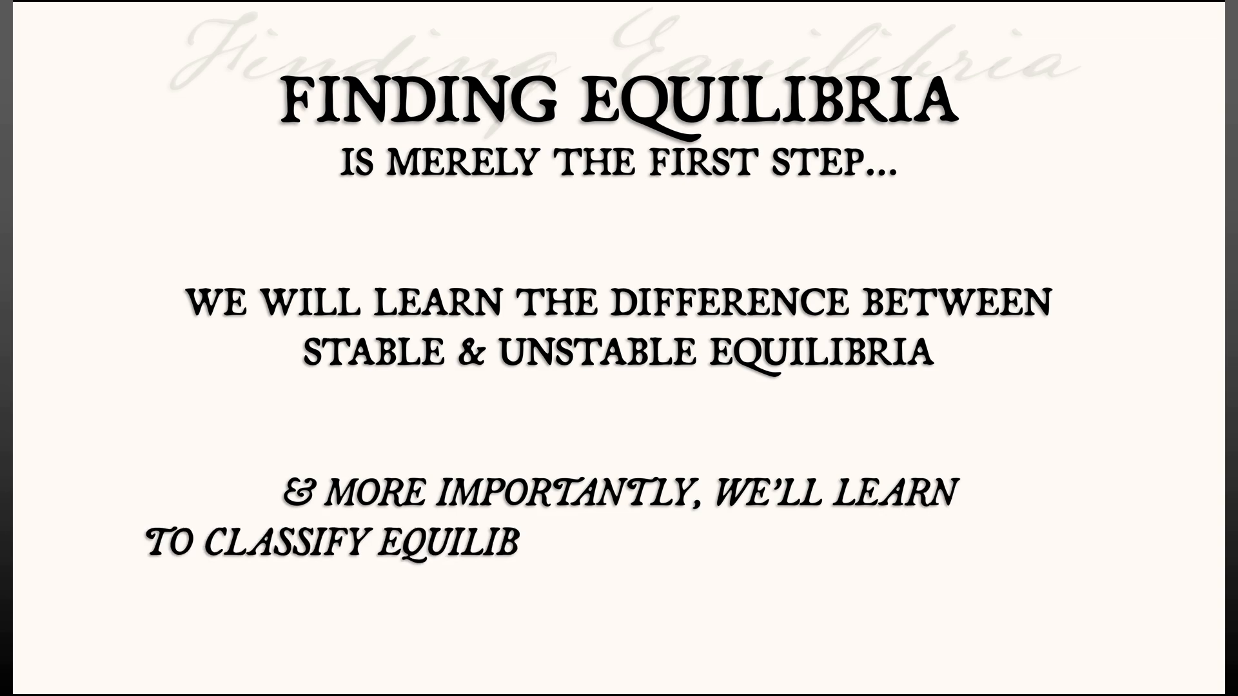